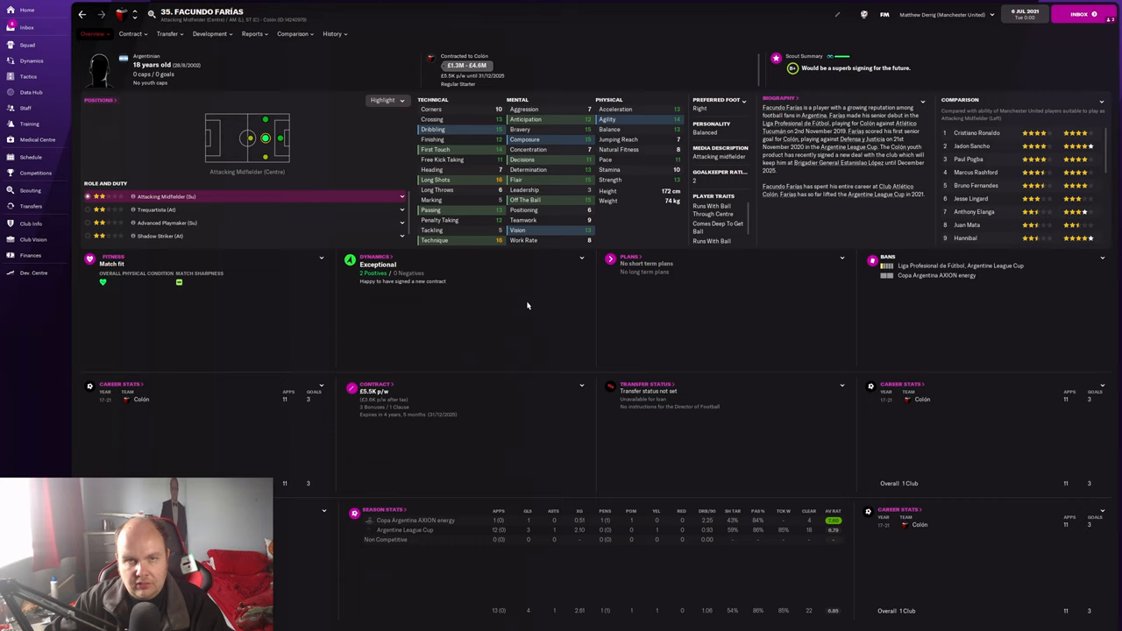
Step: Show Farías's AM(L) role ratings, headed by Inverted Winger, on the Overview pitch diagram
click(209, 33)
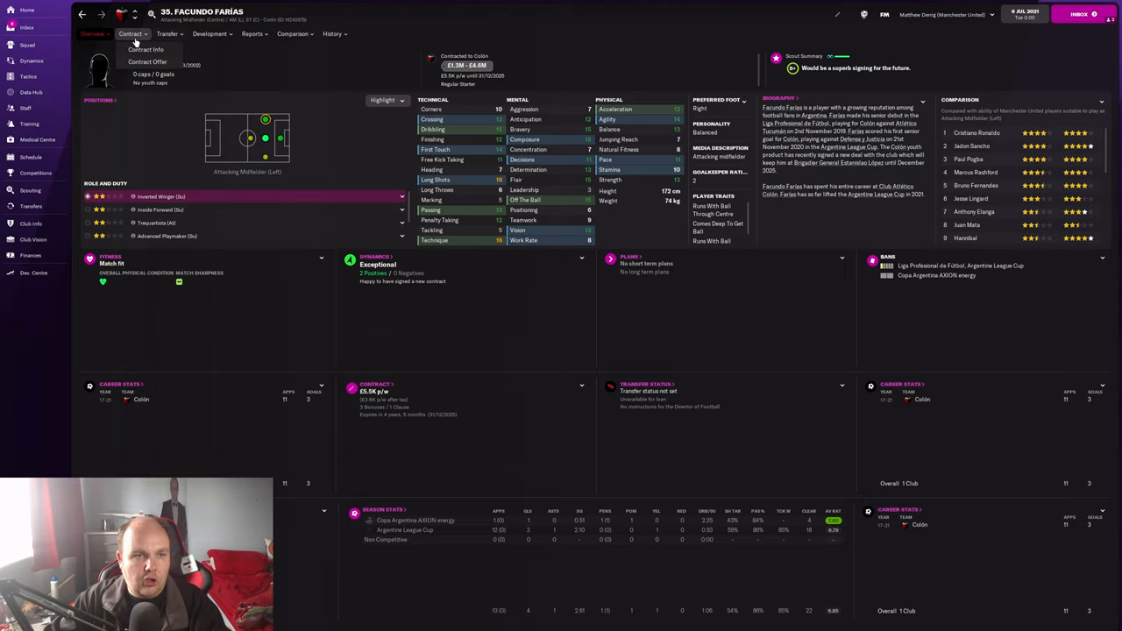
Step: View Farías's contract: £5,500 weekly to 31/12/2025, £8,750,000 release clause
click(145, 49)
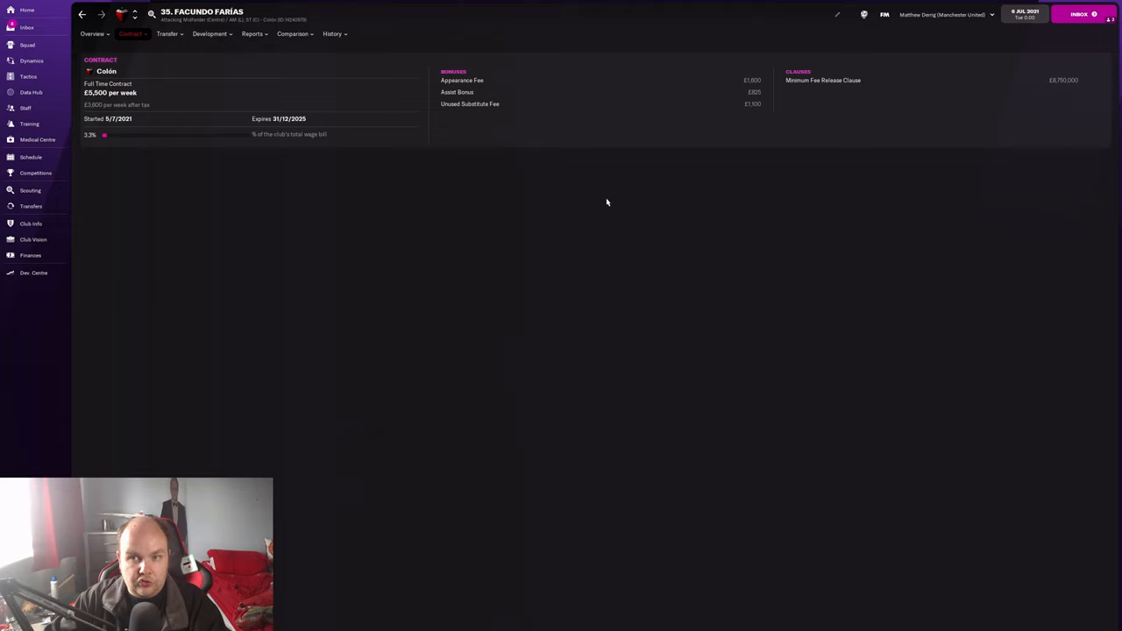
click(252, 33)
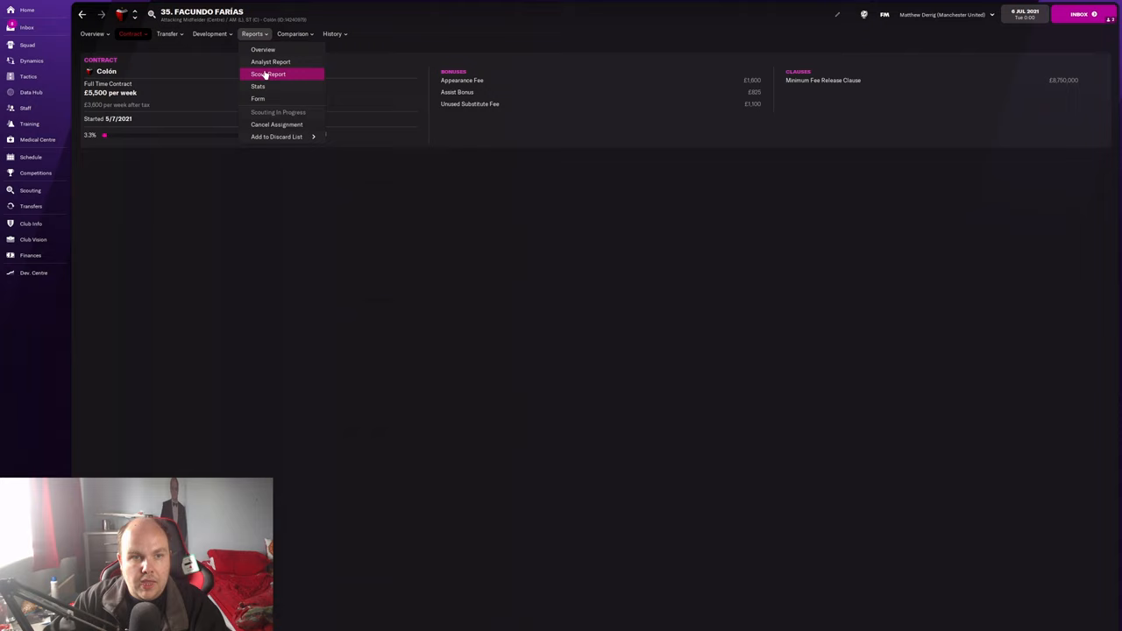
Step: Read Farías's scout report: superb future signing, with pros, cons and squad comparison
click(269, 74)
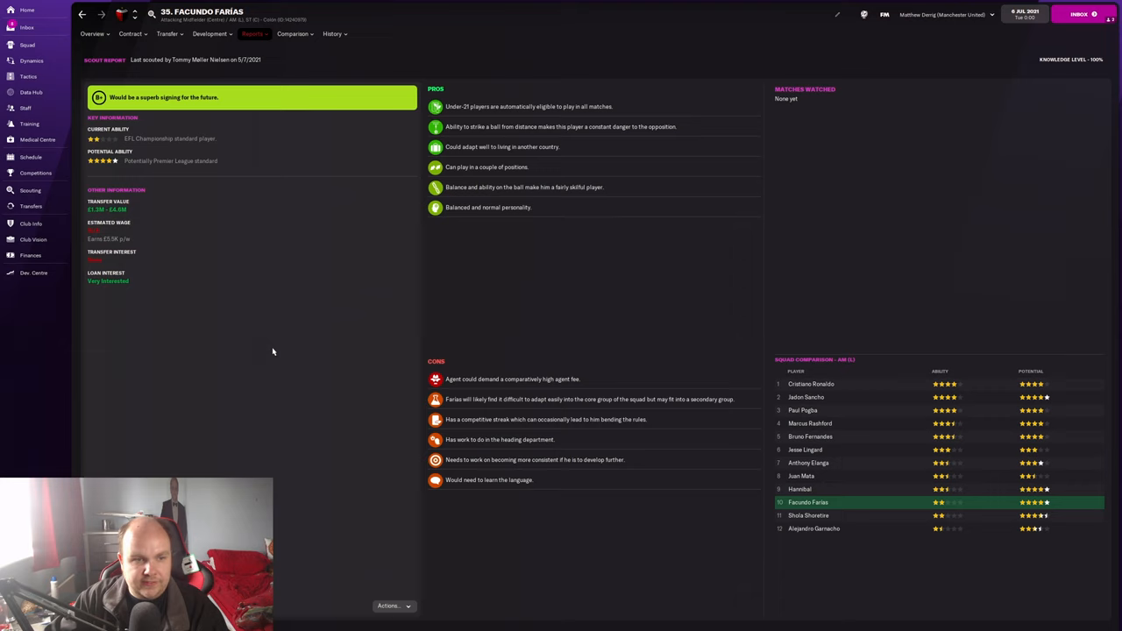
mouse_move(275, 340)
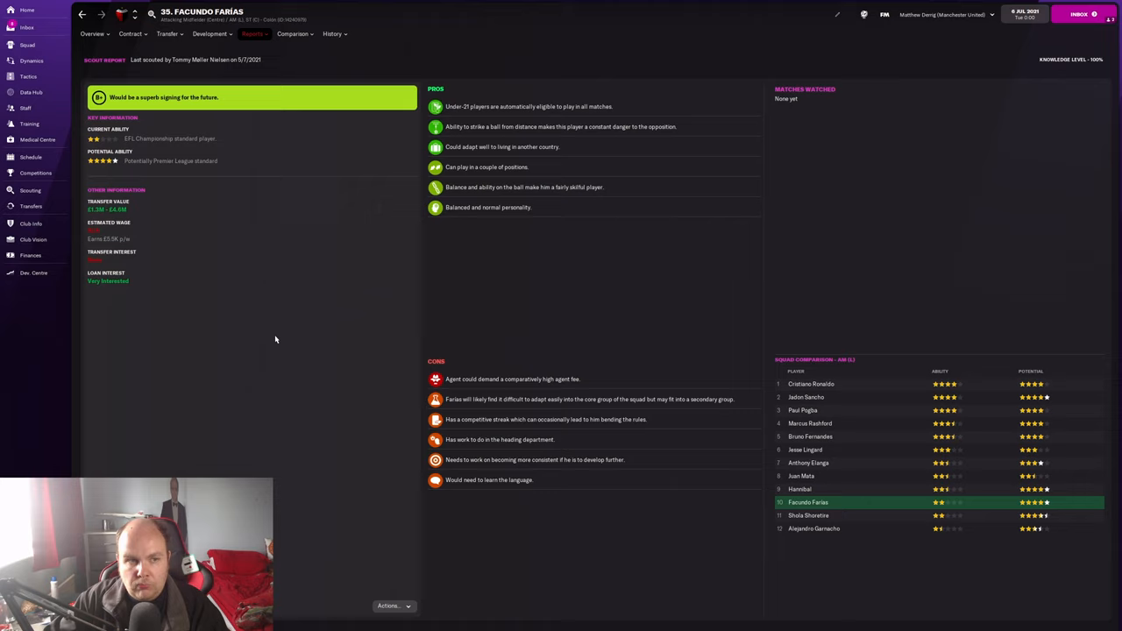
click(133, 34)
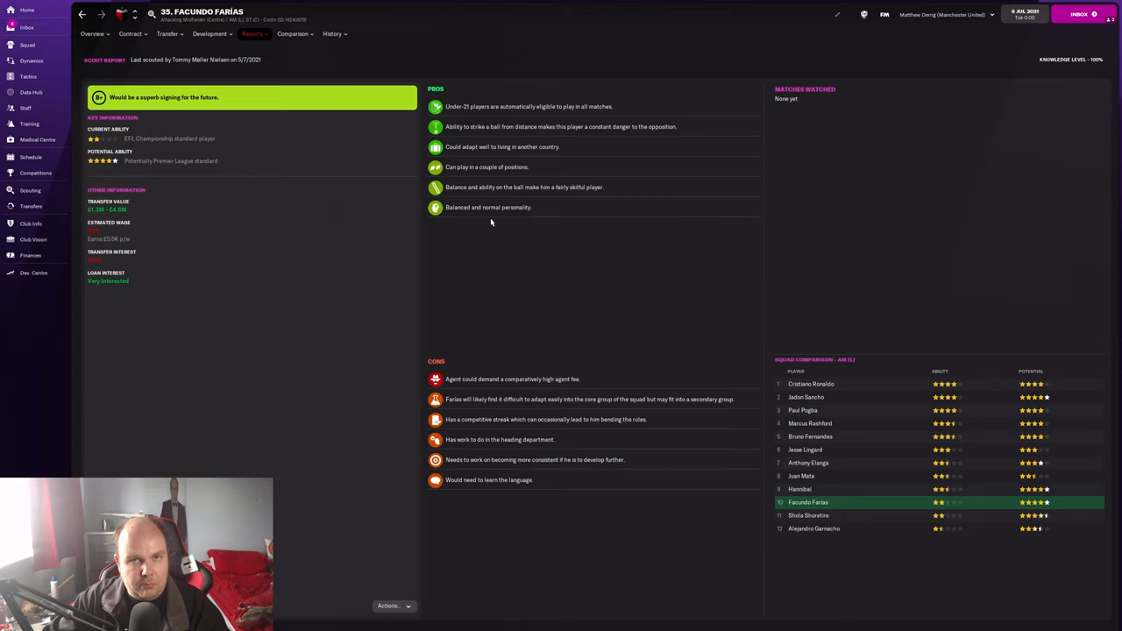
mouse_move(268, 277)
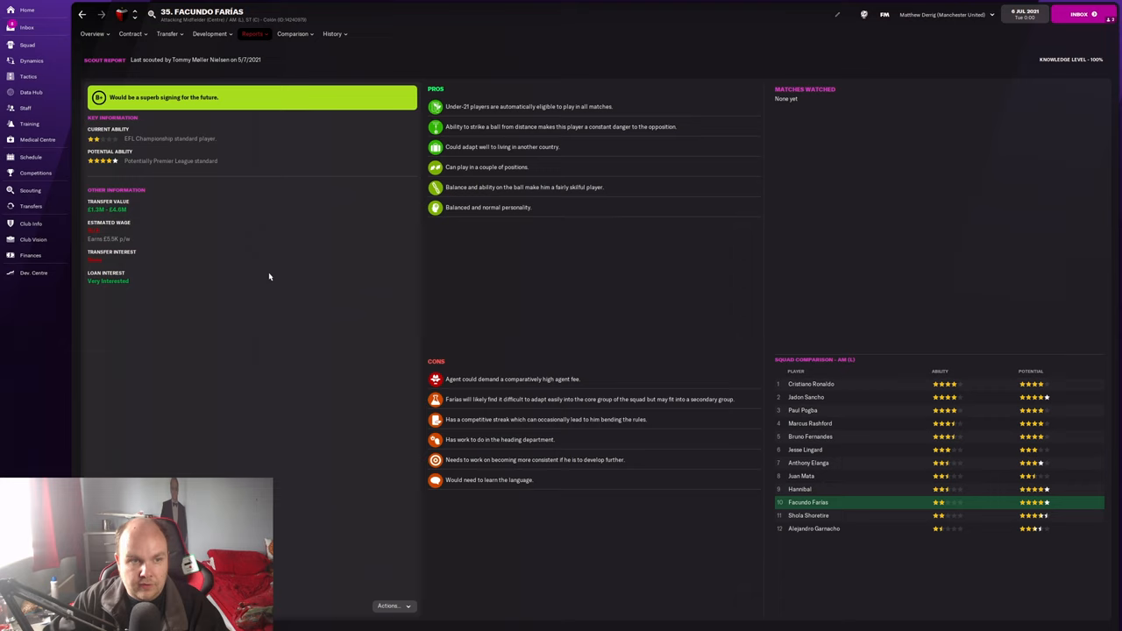
mouse_move(278, 276)
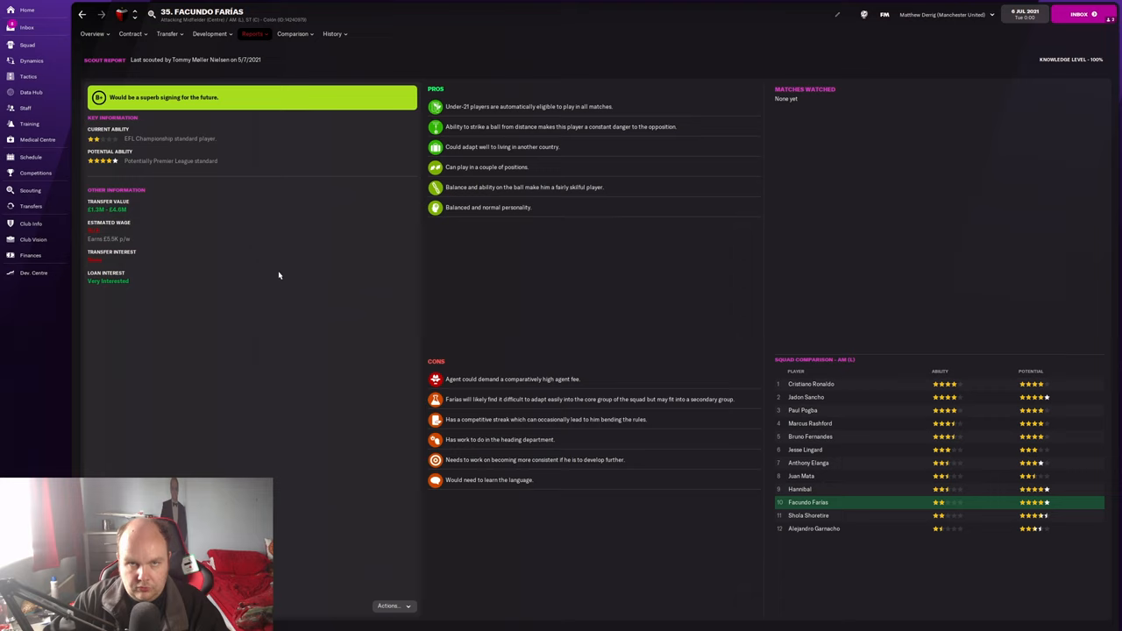
mouse_move(537, 282)
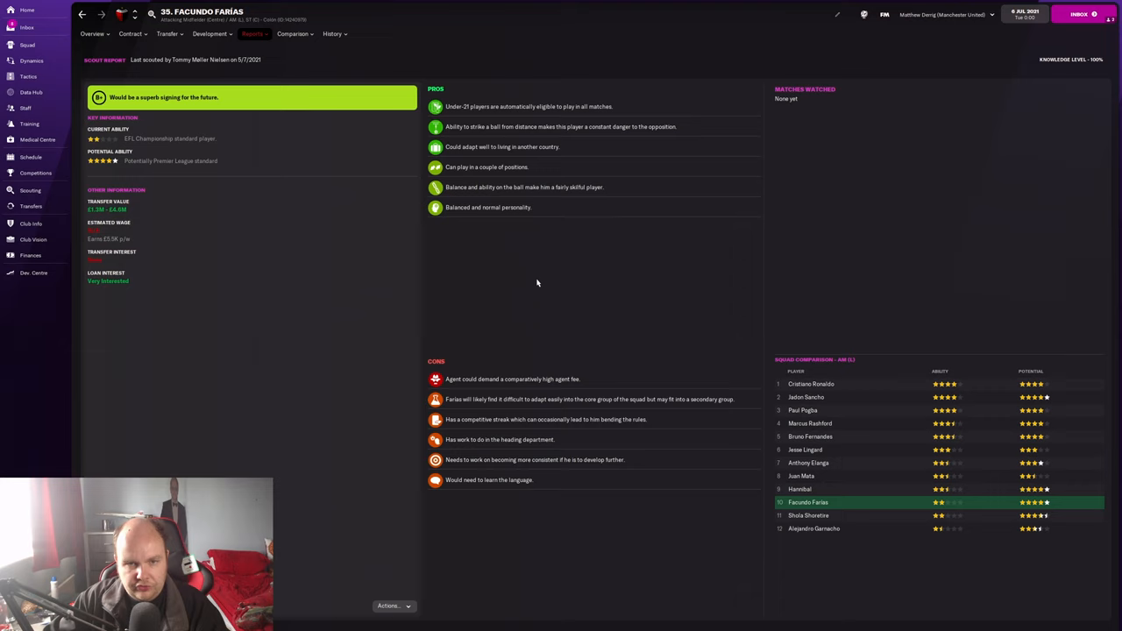
mouse_move(540, 343)
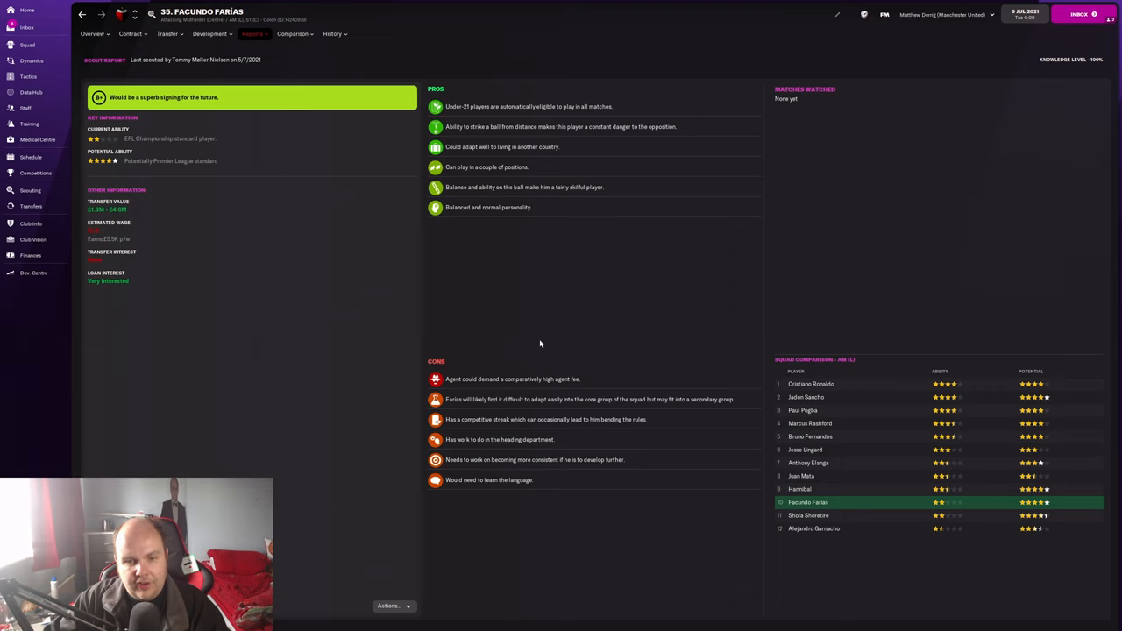
mouse_move(545, 326)
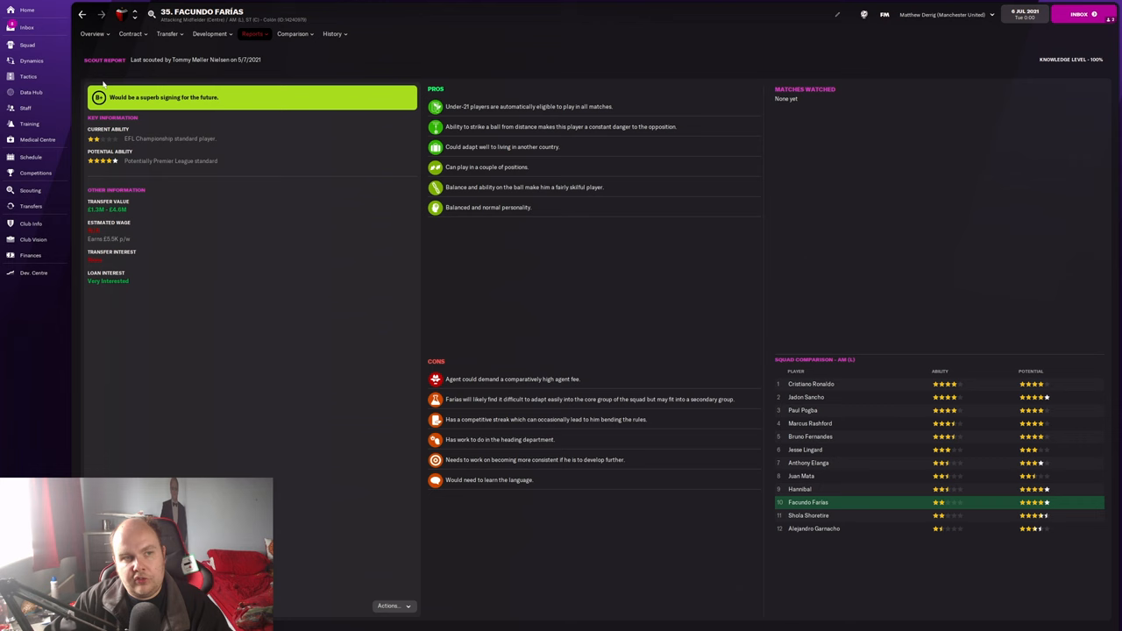
Step: Return to Farías's 2021 overview with attributes and Colón season stats
click(91, 33)
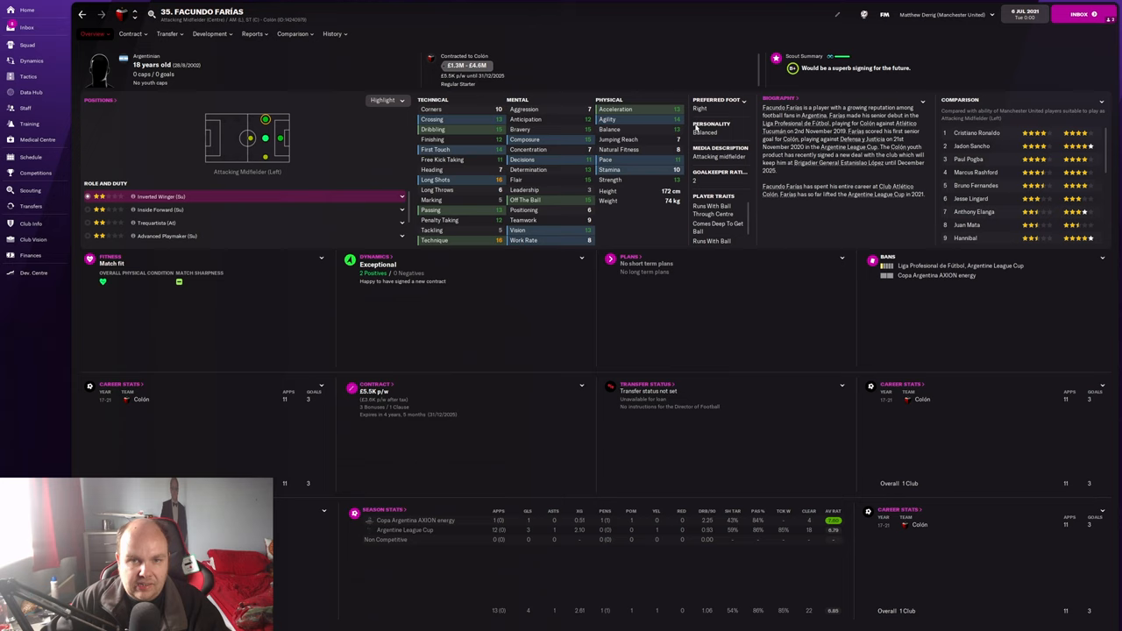
mouse_move(358, 146)
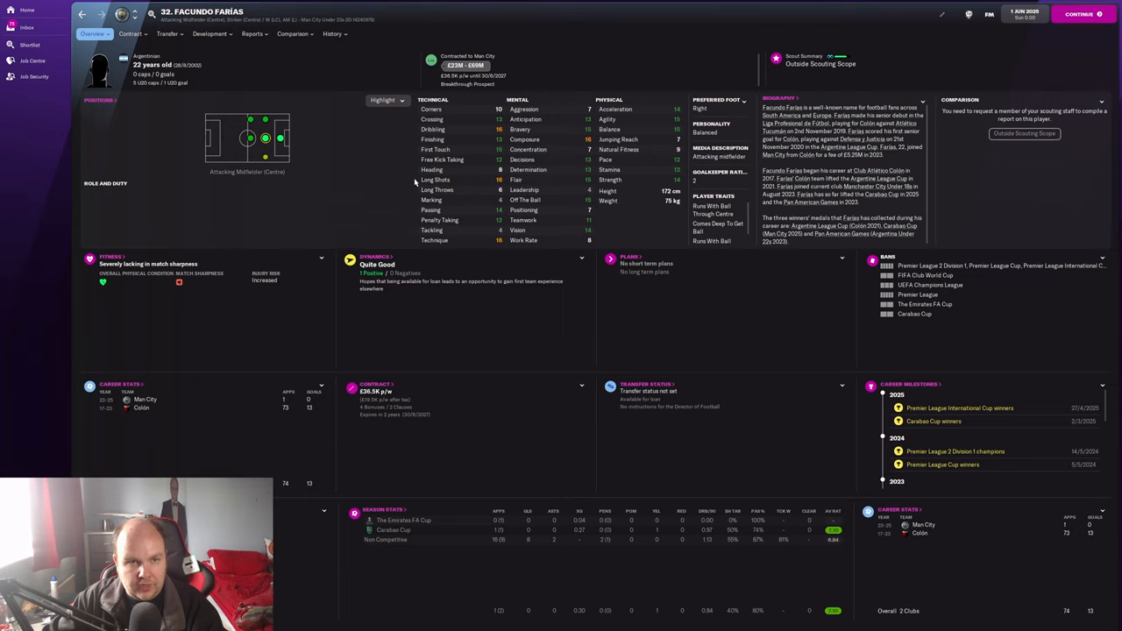
mouse_move(350, 172)
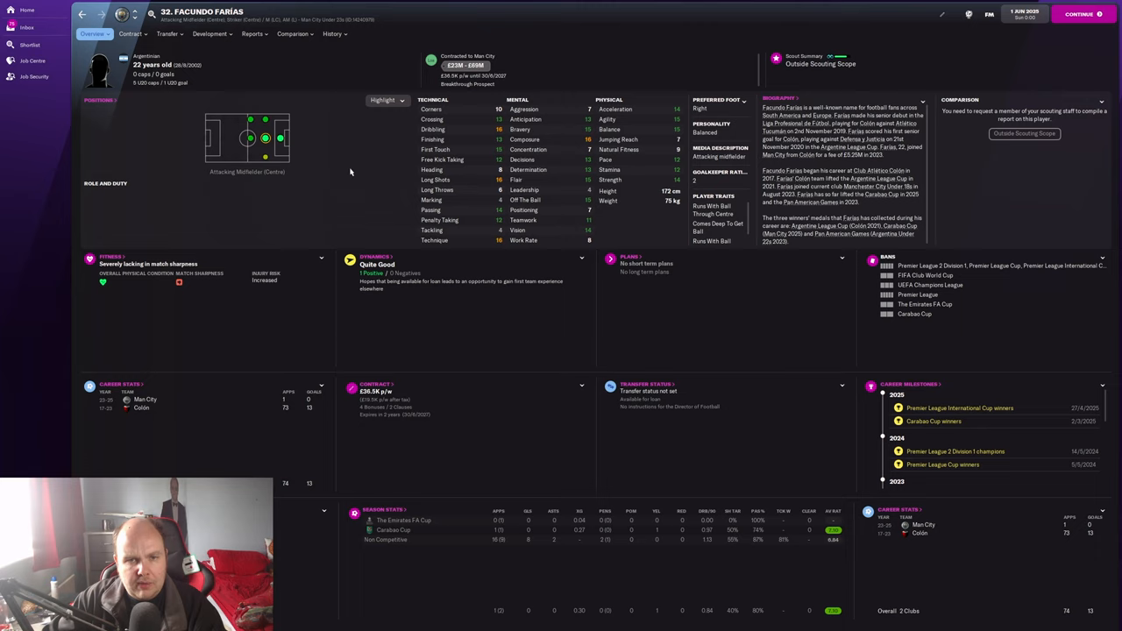
mouse_move(369, 175)
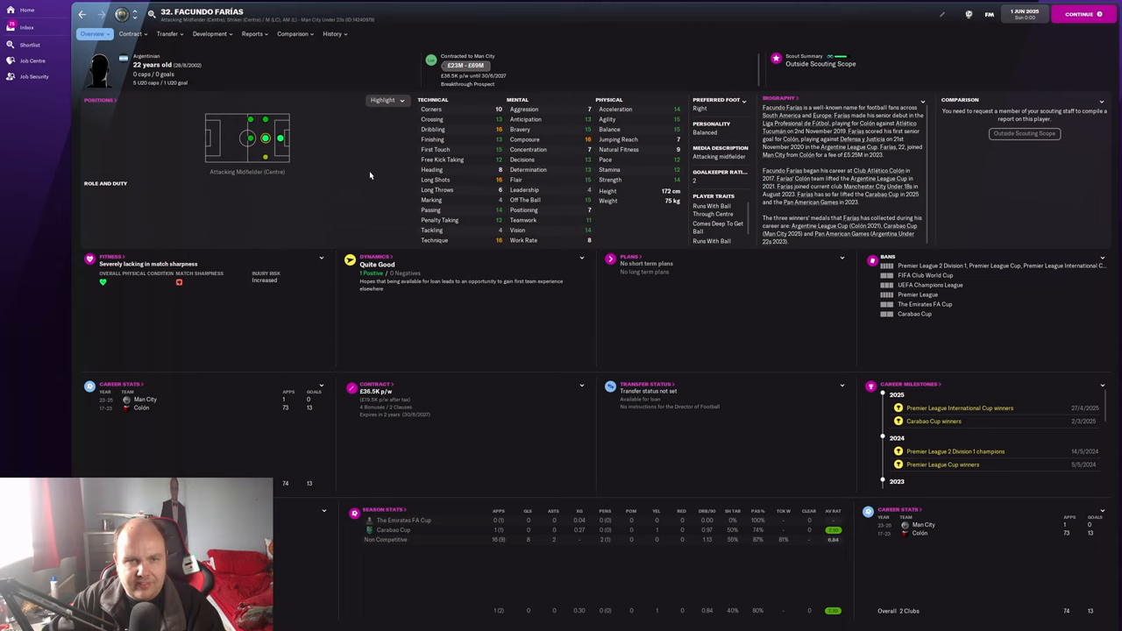
Step: Show Farías's 2025 positional abilities, natural at central attacking midfield for Man City
click(211, 33)
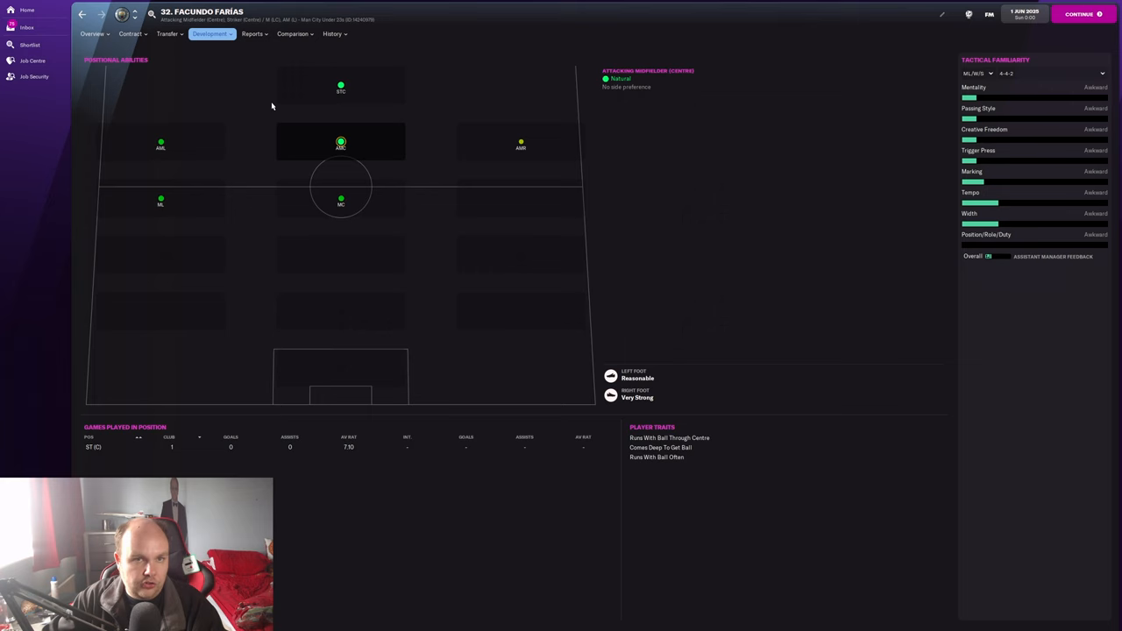
Step: Return to Farías's 2025 Man City overview: age 22, £23M–£69M value, contract to 2027
click(93, 33)
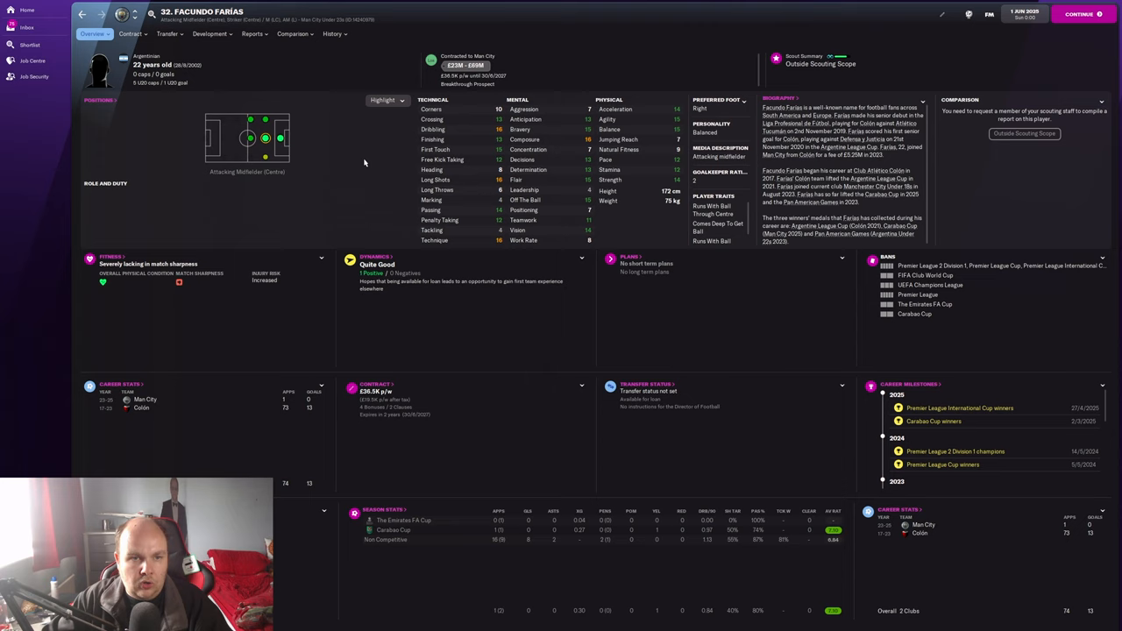
Step: Show Farías's career stats: Colón from 2017, Man City from 2023/24, 74 apps, 13 goals
click(333, 33)
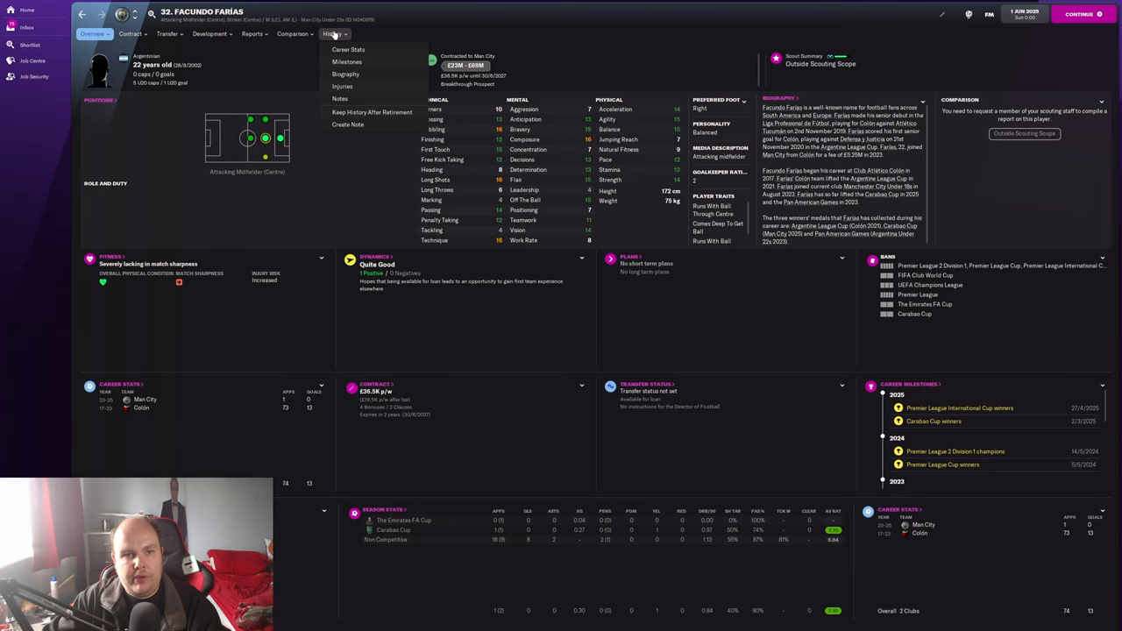
click(342, 86)
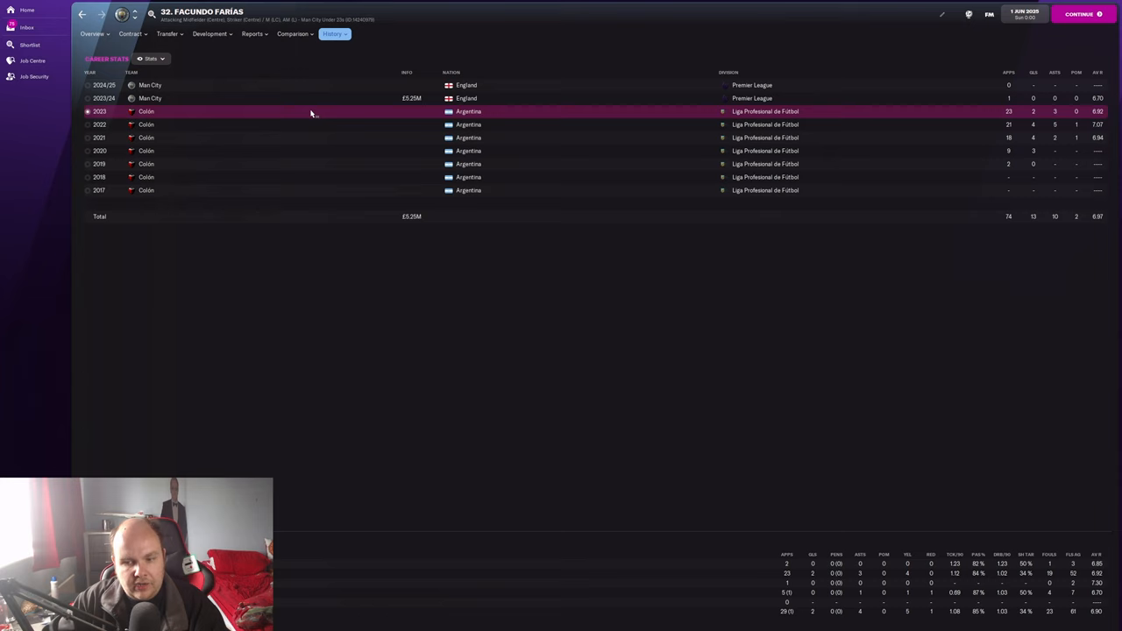
click(92, 33)
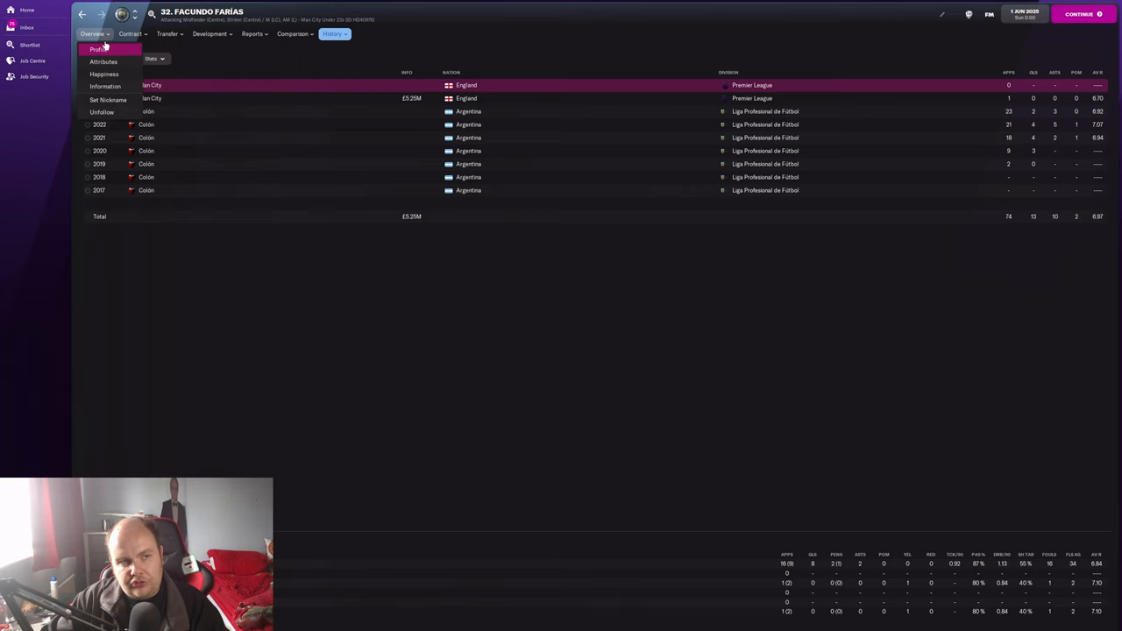
Step: Open Farías's 2029 Benfica profile: age 26, contract to 30/6/2033, 130 apps, 32 goals
click(99, 49)
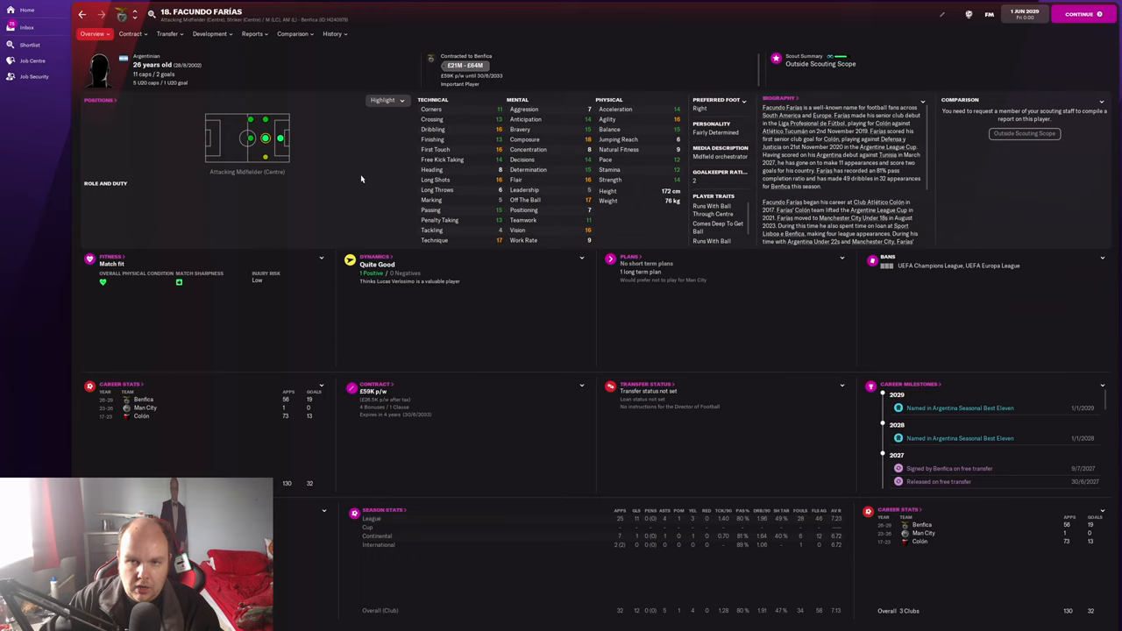
mouse_move(343, 206)
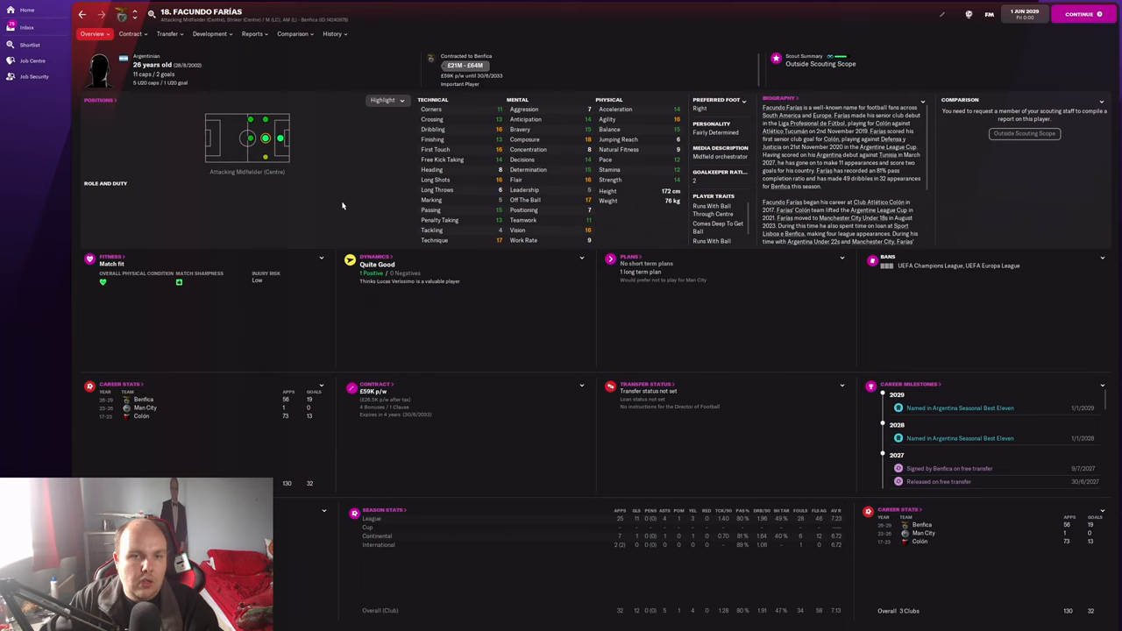
Step: Review Farías's 2029 positions, injuries and career stats, including three Benfica seasons
click(210, 34)
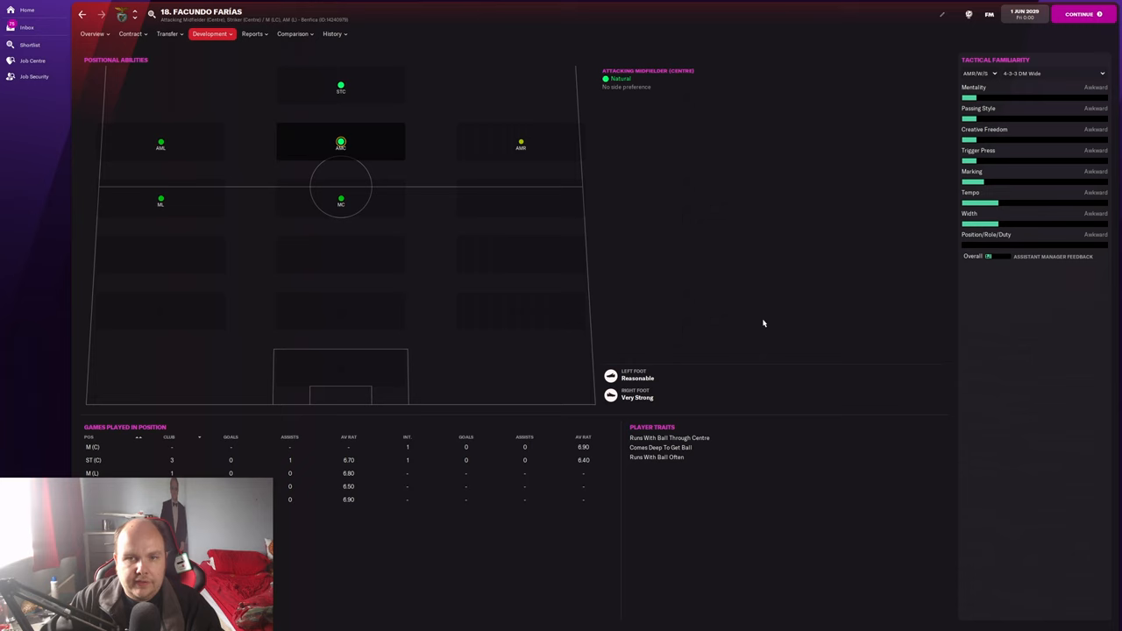
click(331, 33)
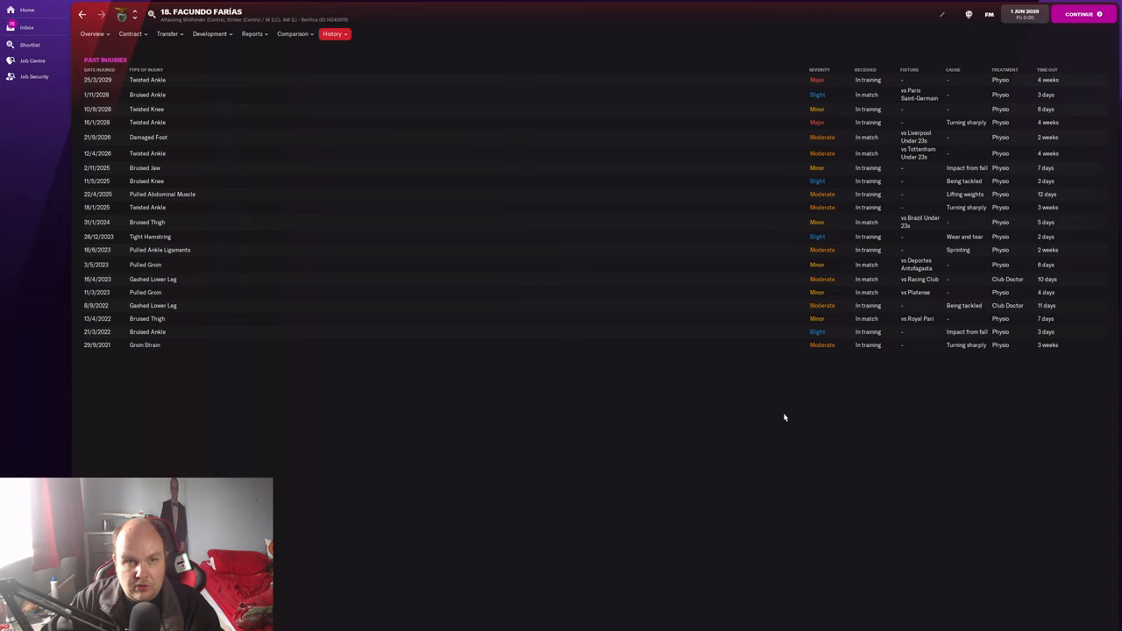
click(333, 33)
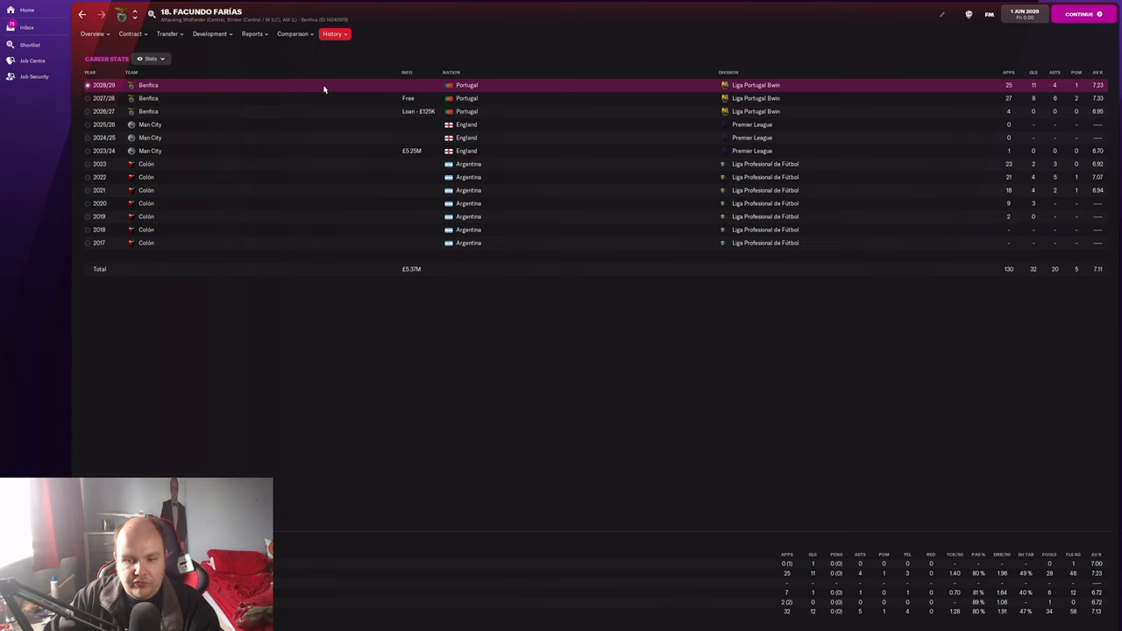
Step: Return to Farías's 2029 Benfica overview showing attributes, £21M–£64M value and milestones
click(92, 33)
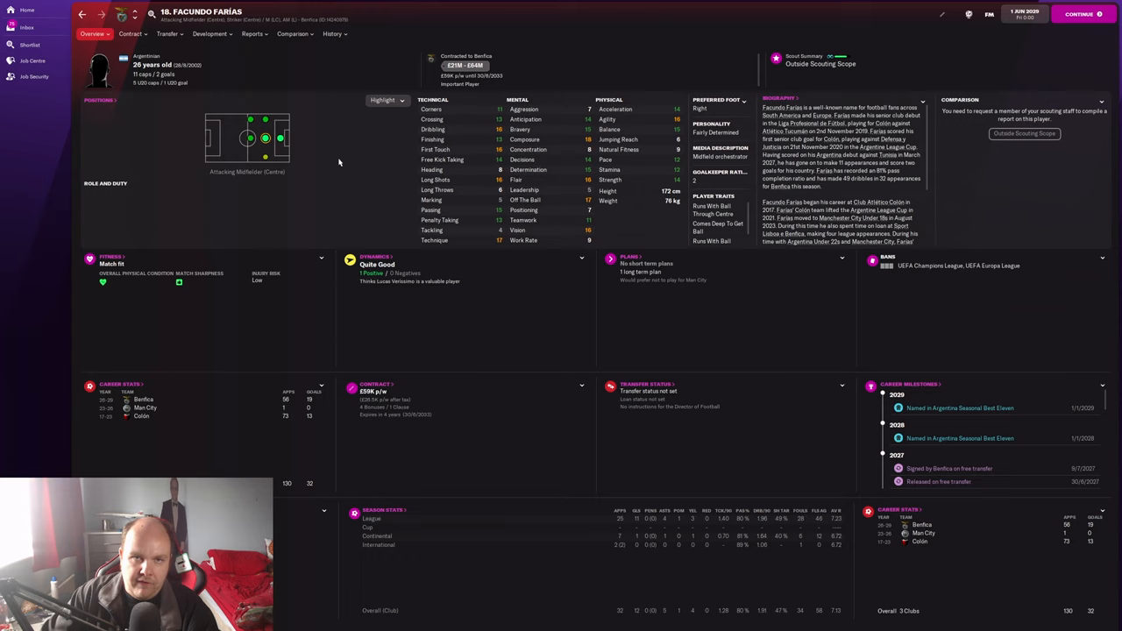
mouse_move(389, 166)
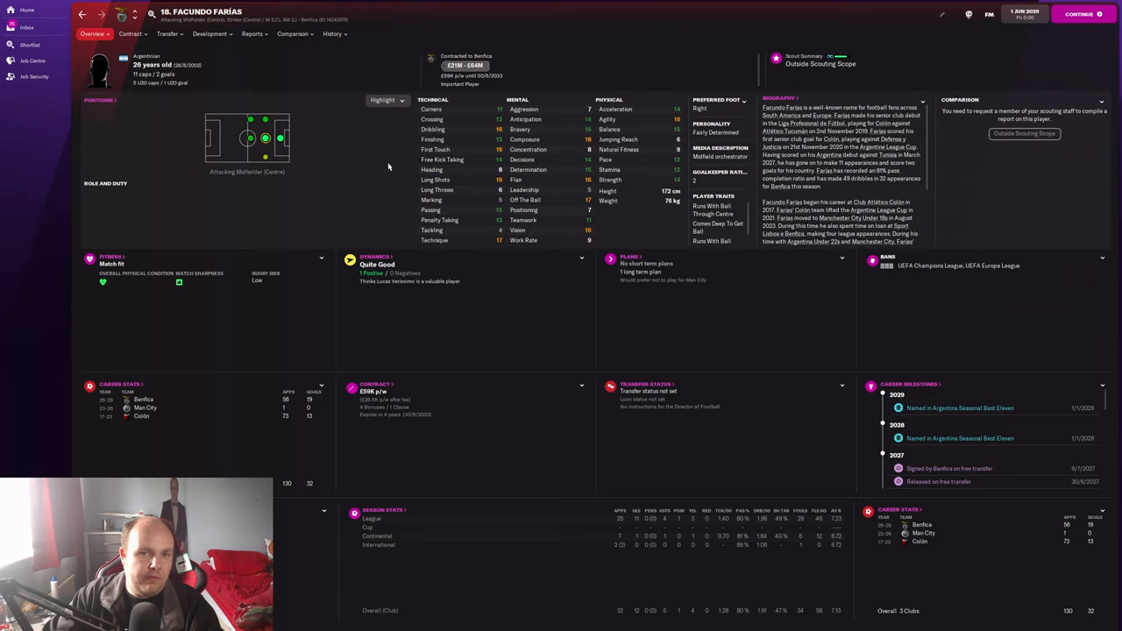
mouse_move(369, 163)
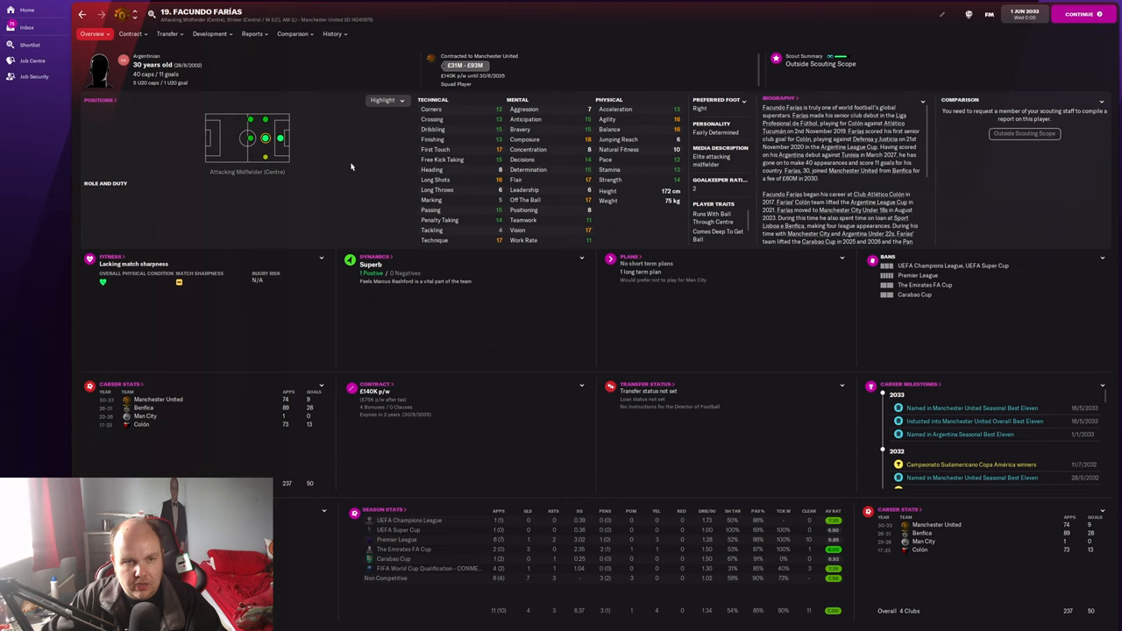
Step: Show Farías's 2033 career history: Manchester United since 2030/31 for £60M, 237 apps, 50 goals
click(292, 33)
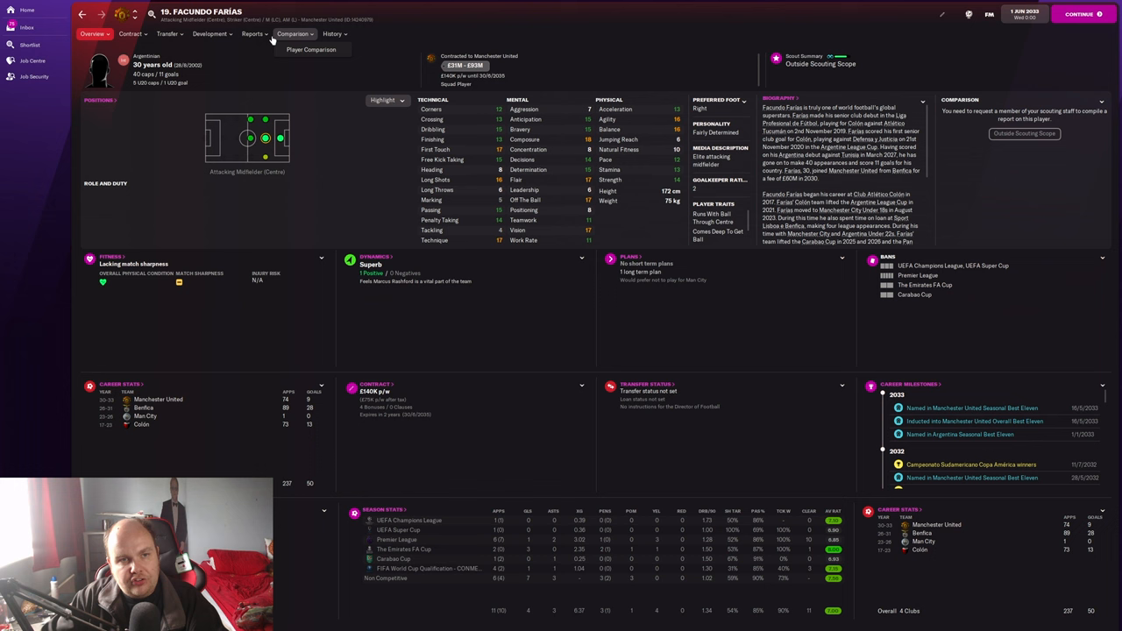
click(331, 33)
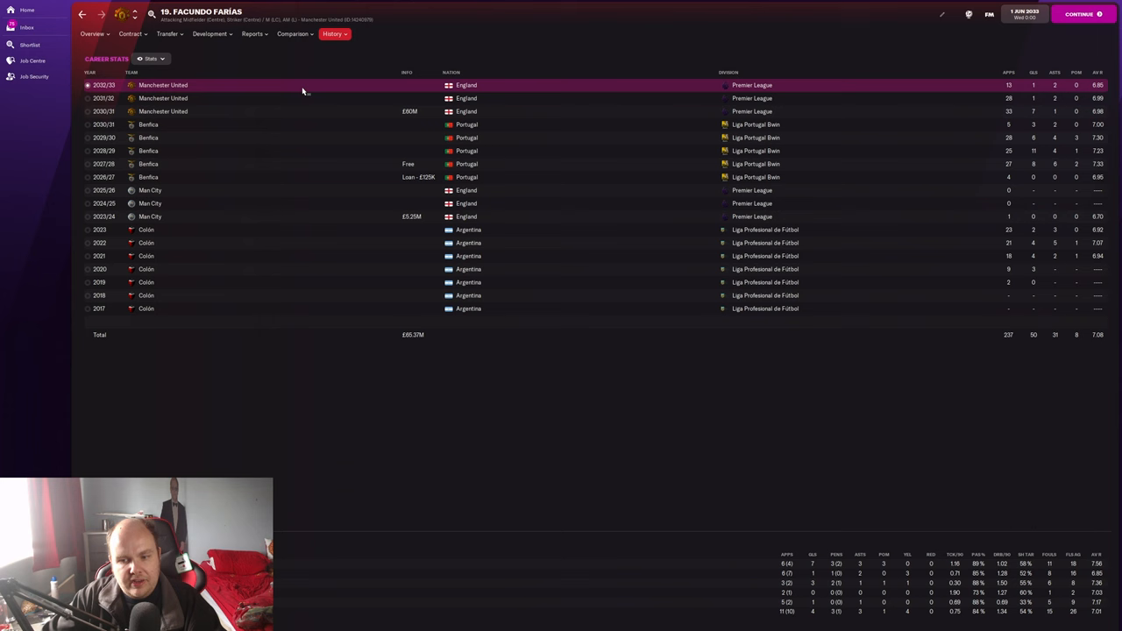
Step: Return to Farías's Manchester United overview with attributes, £31M–£93M value and milestones
click(92, 33)
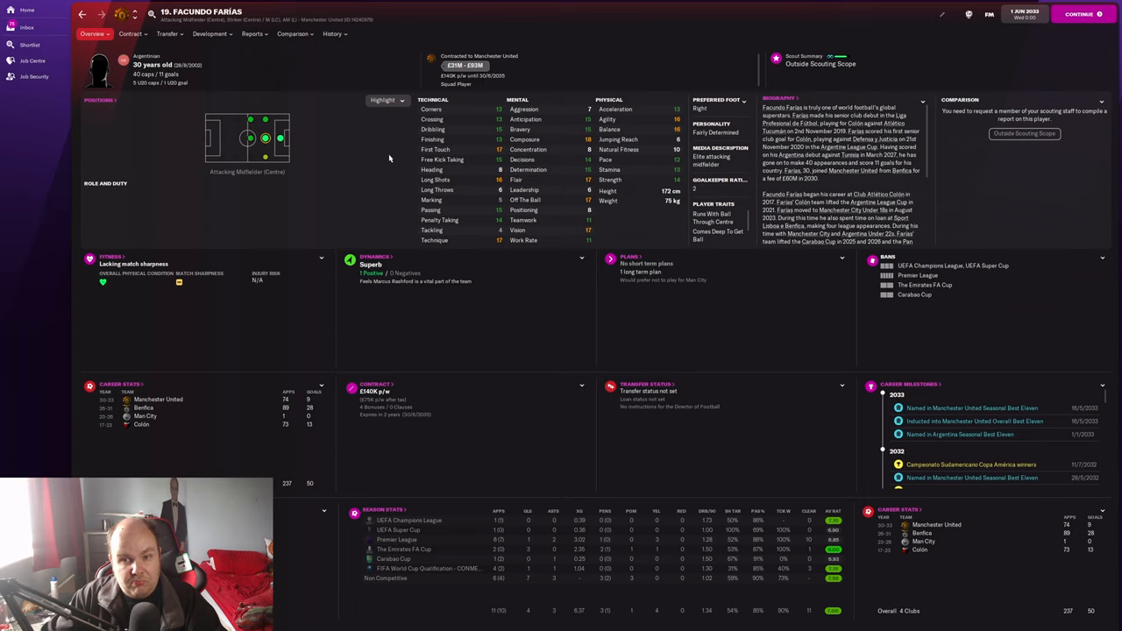
click(210, 33)
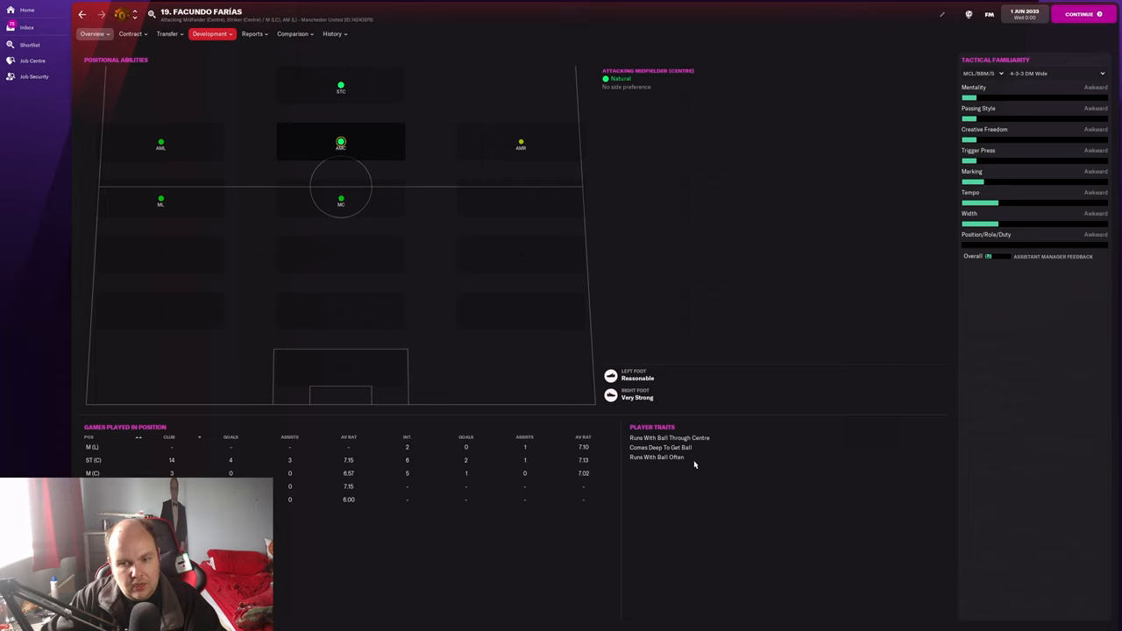
click(93, 33)
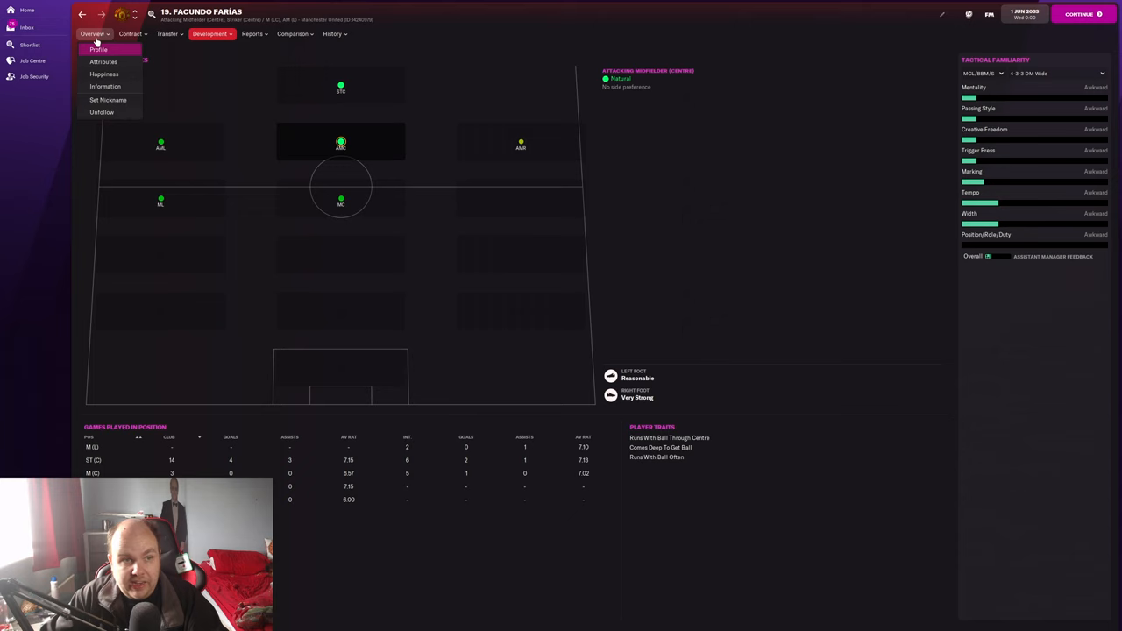
click(99, 50)
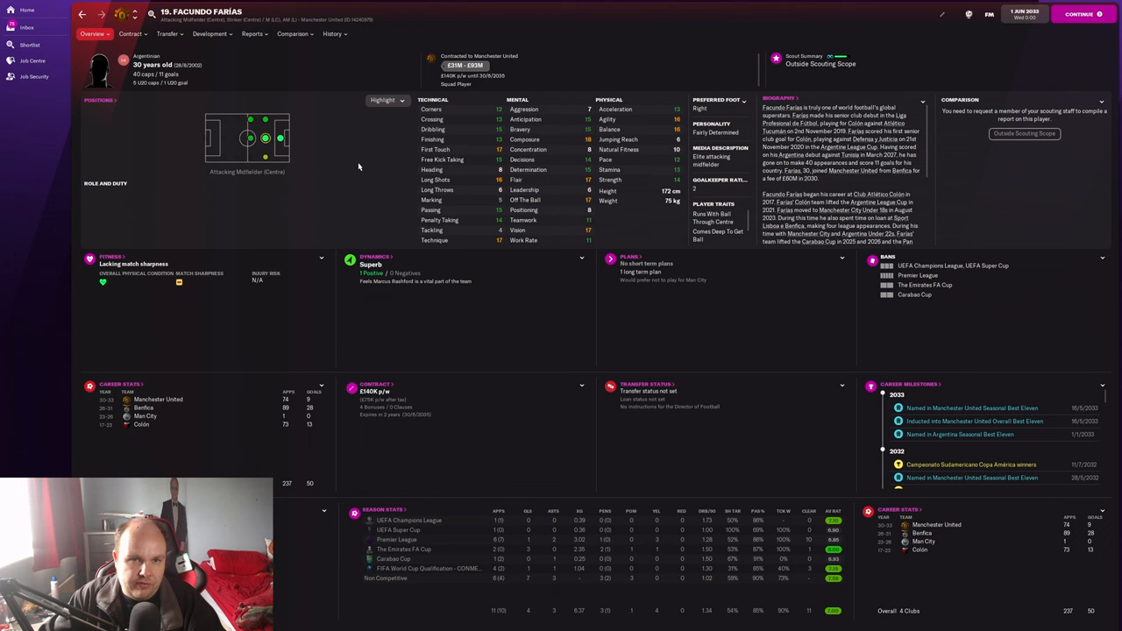
mouse_move(416, 165)
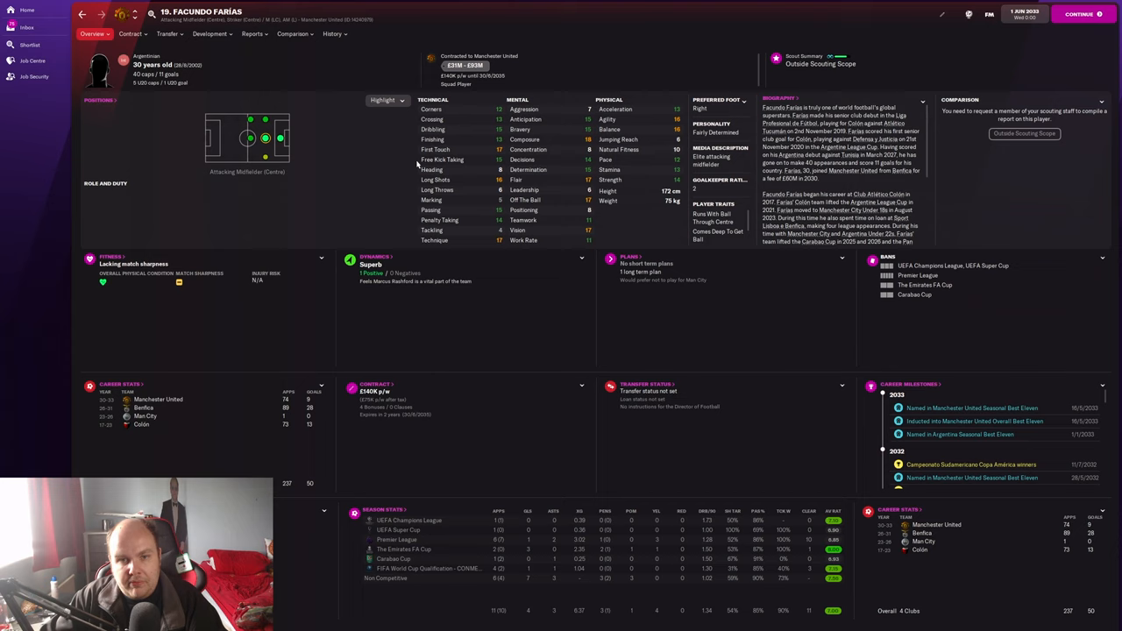
mouse_move(369, 158)
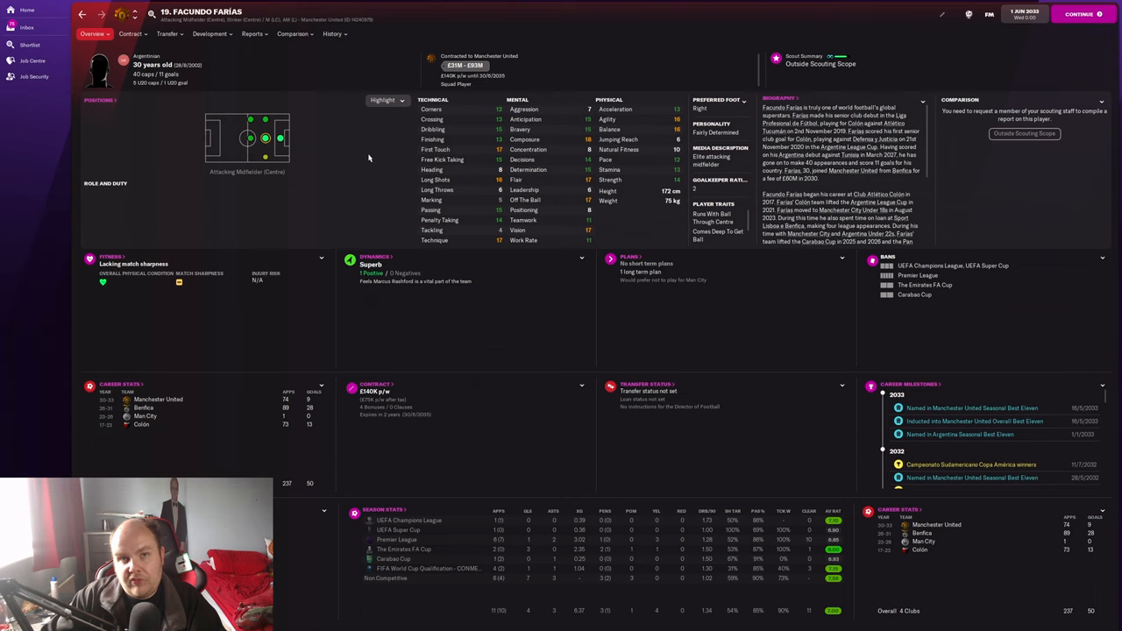
mouse_move(363, 175)
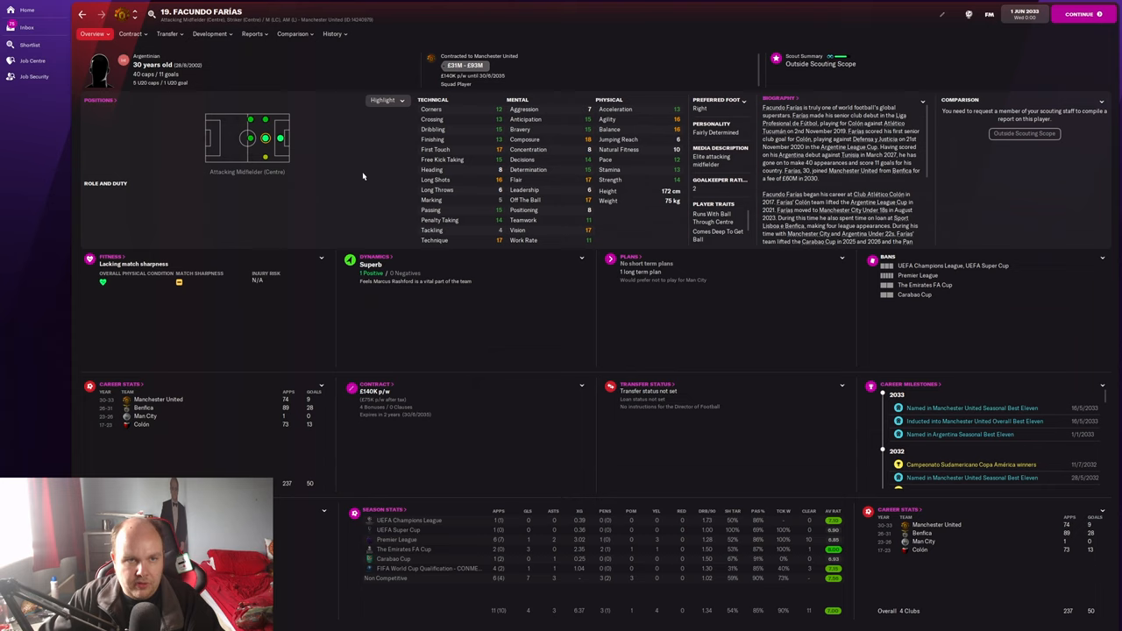